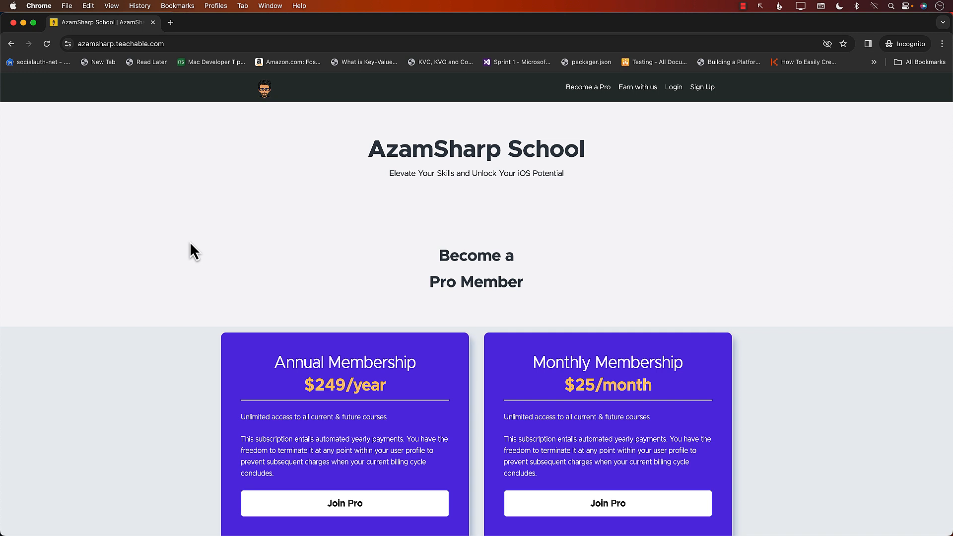
Scroll through the ContentView source to review the list body and downloadImage() code.
scroll(down, 3)
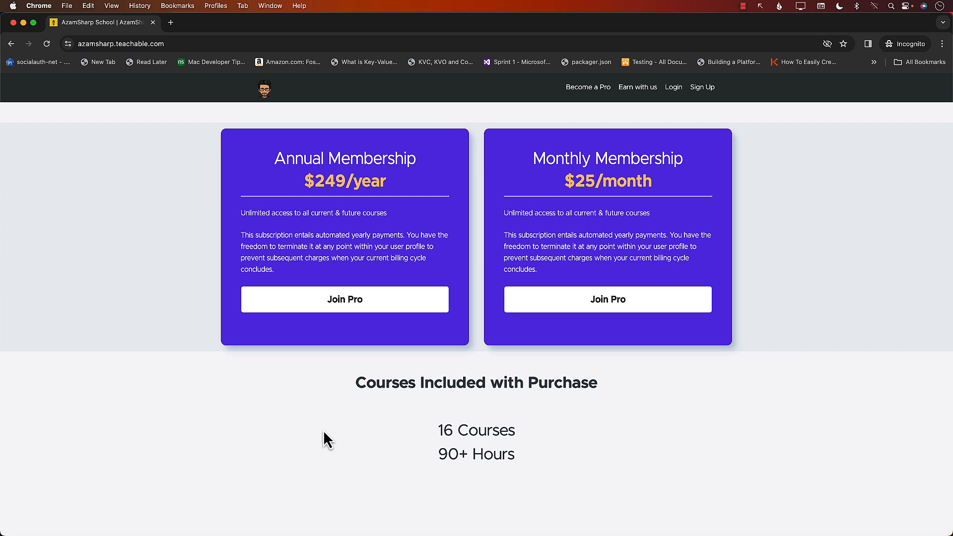
scroll(down, 3)
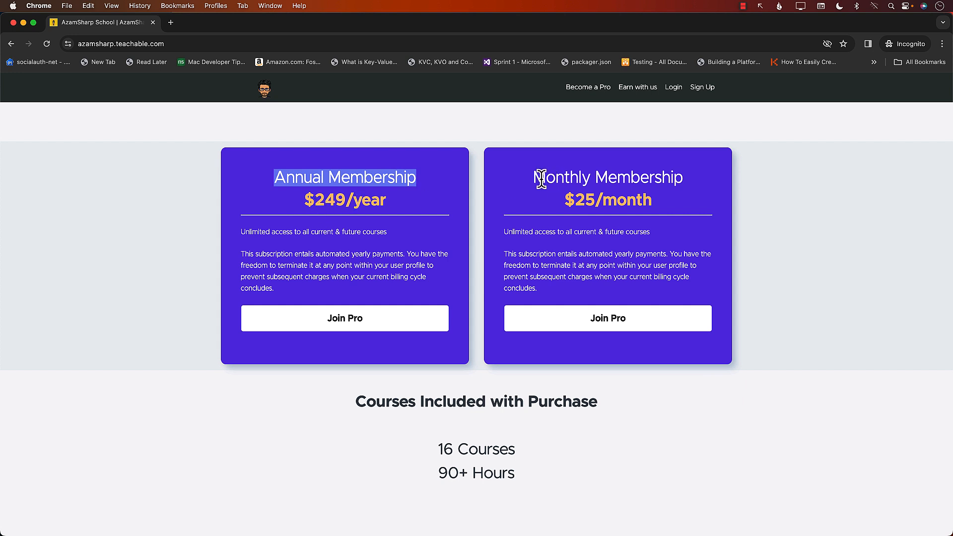
double_click(608, 177)
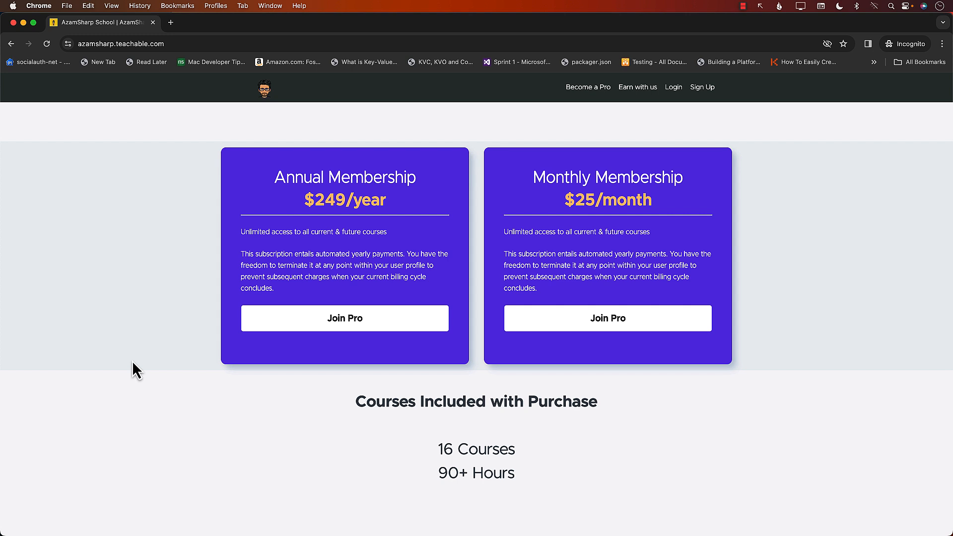
scroll(down, 3)
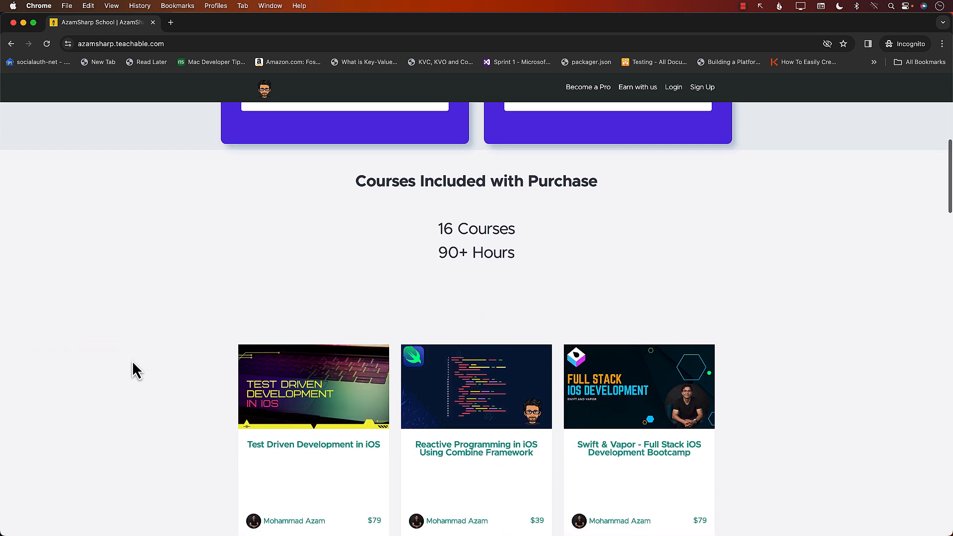
scroll(down, 3)
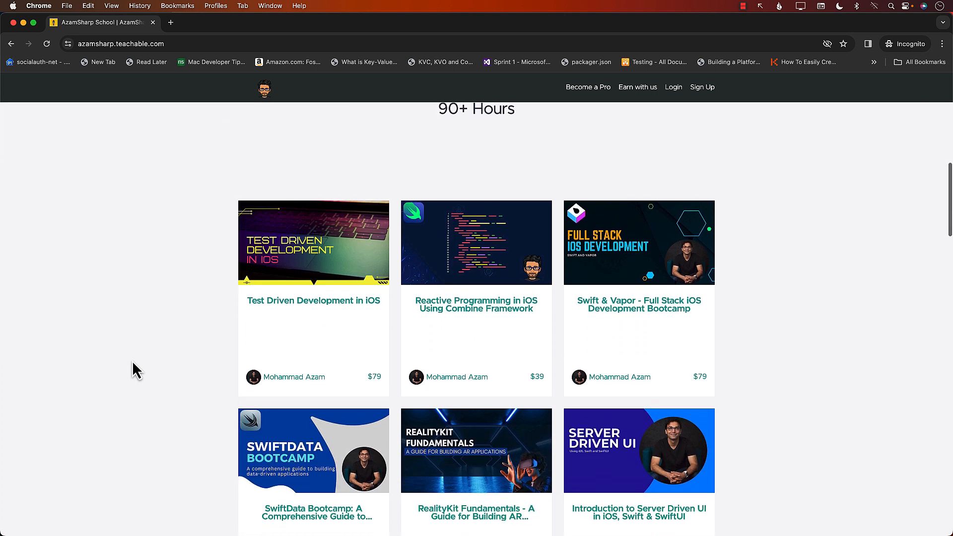
scroll(down, 3)
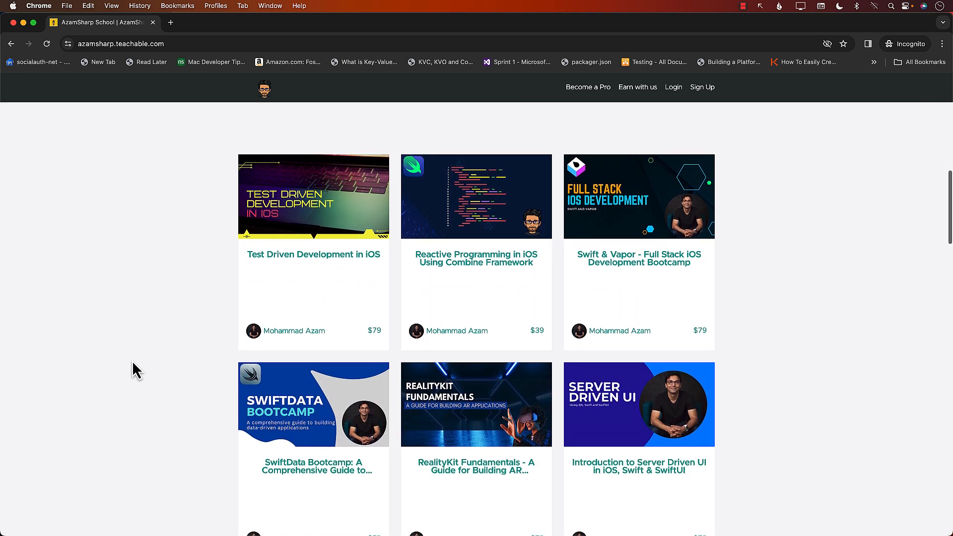
scroll(up, 3)
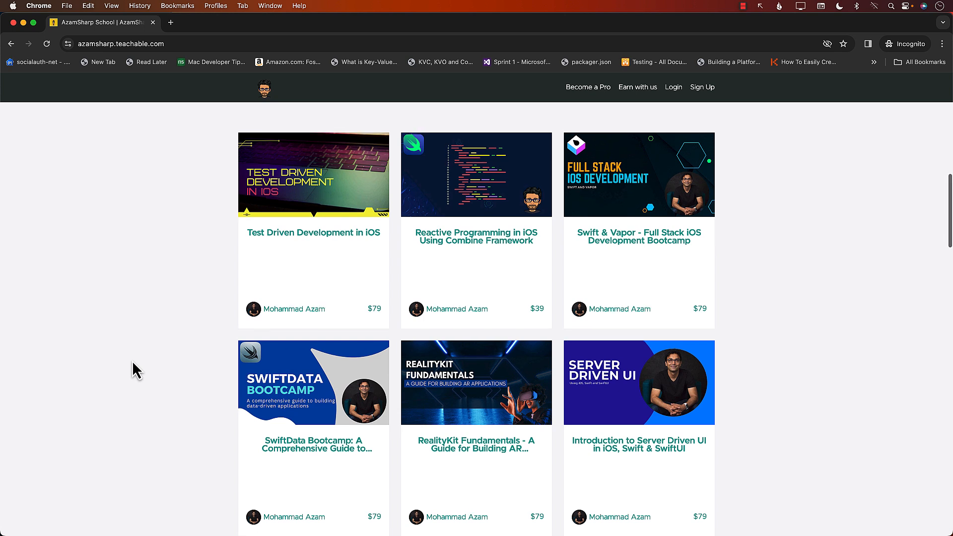
scroll(down, 3)
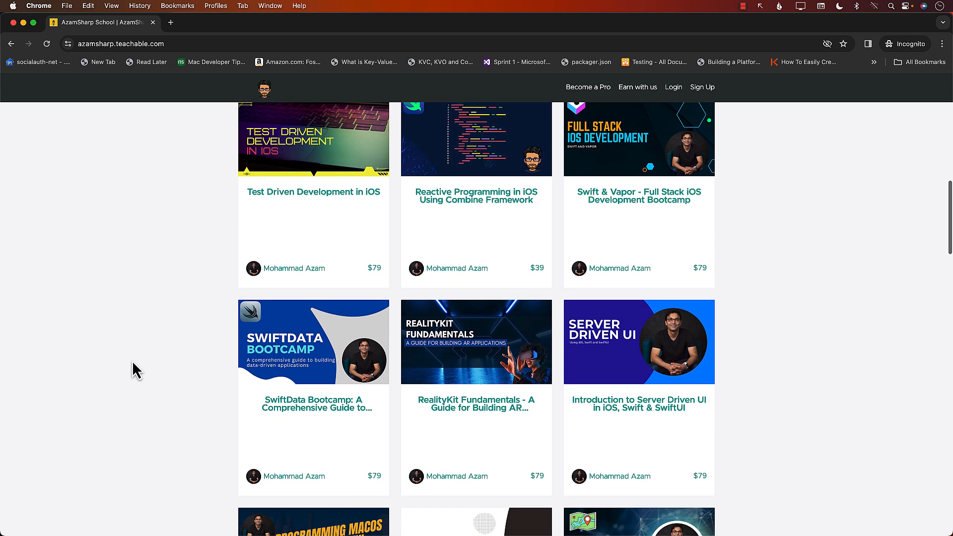
scroll(down, 3)
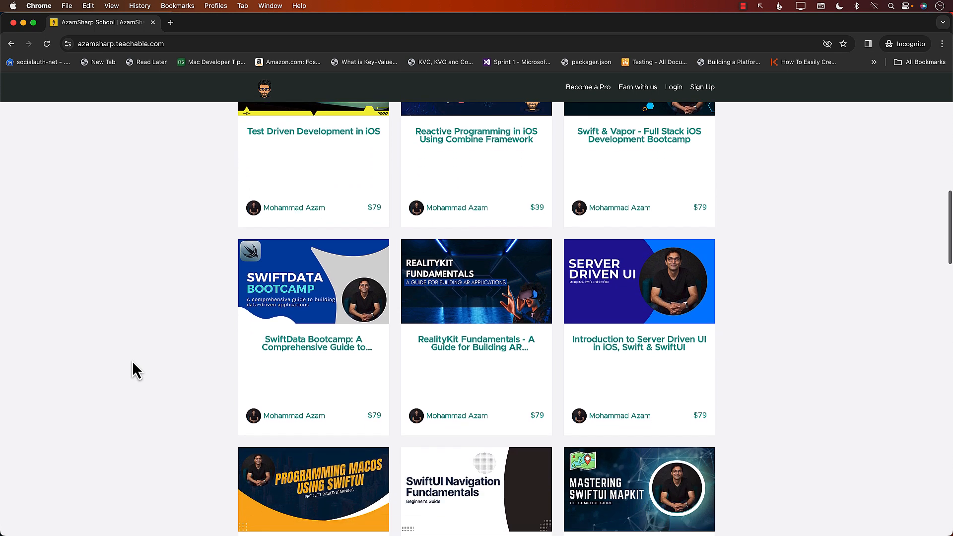
scroll(down, 3)
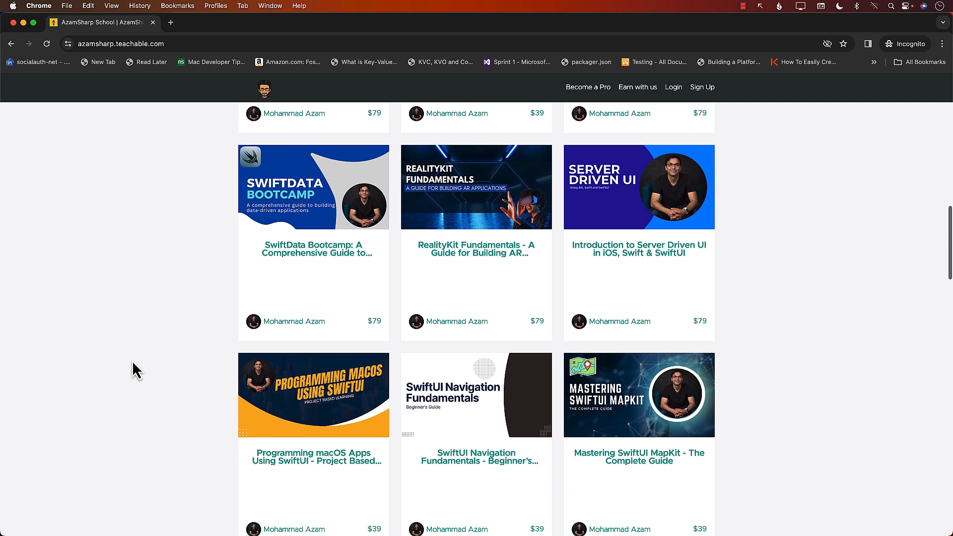
scroll(down, 3)
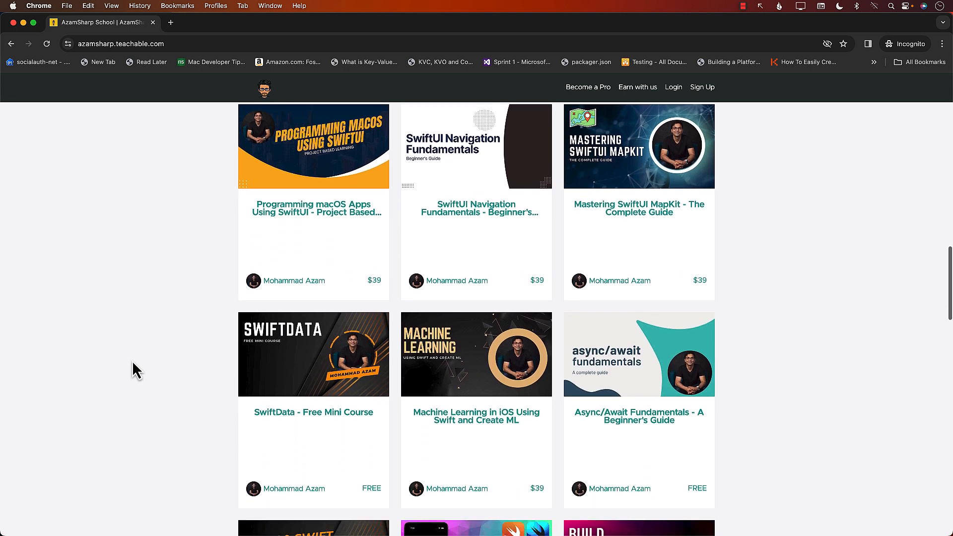
scroll(down, 3)
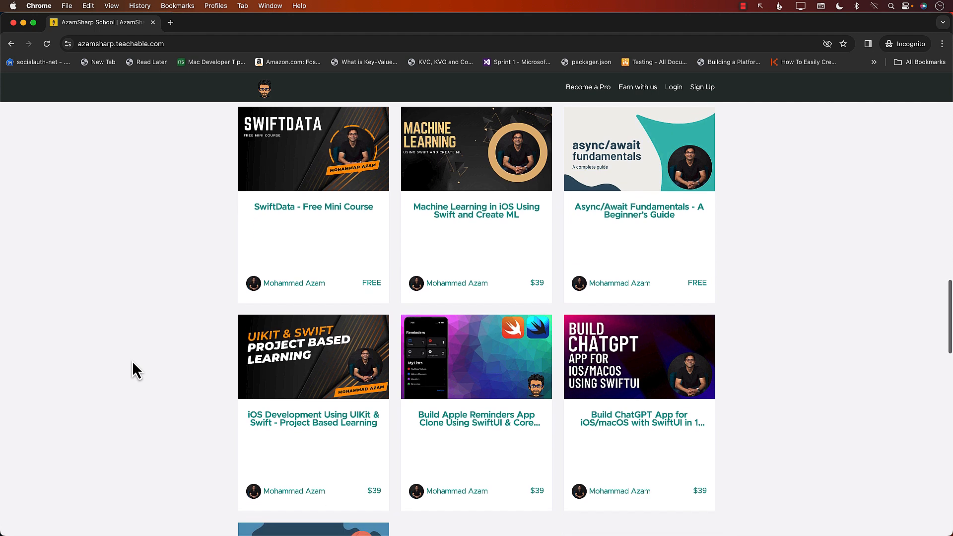
scroll(down, 3)
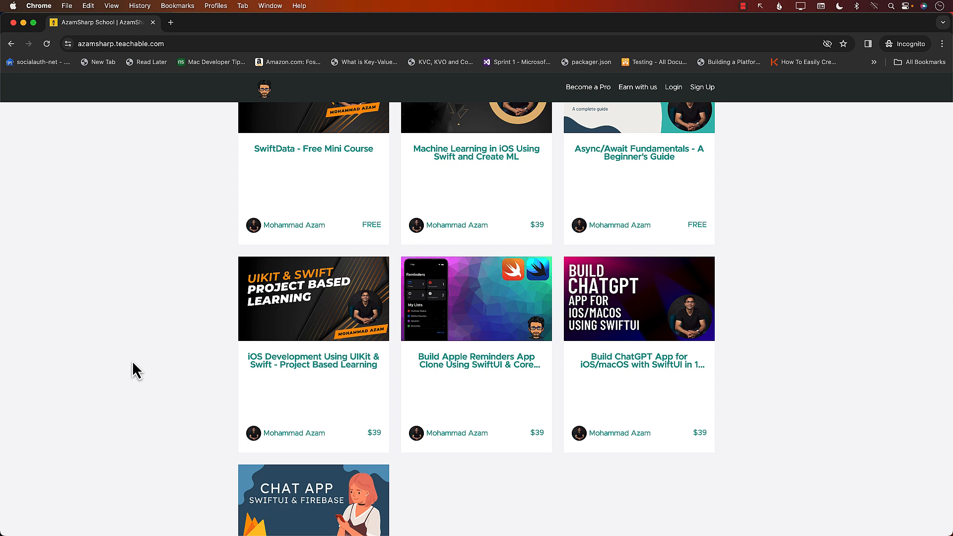
scroll(down, 3)
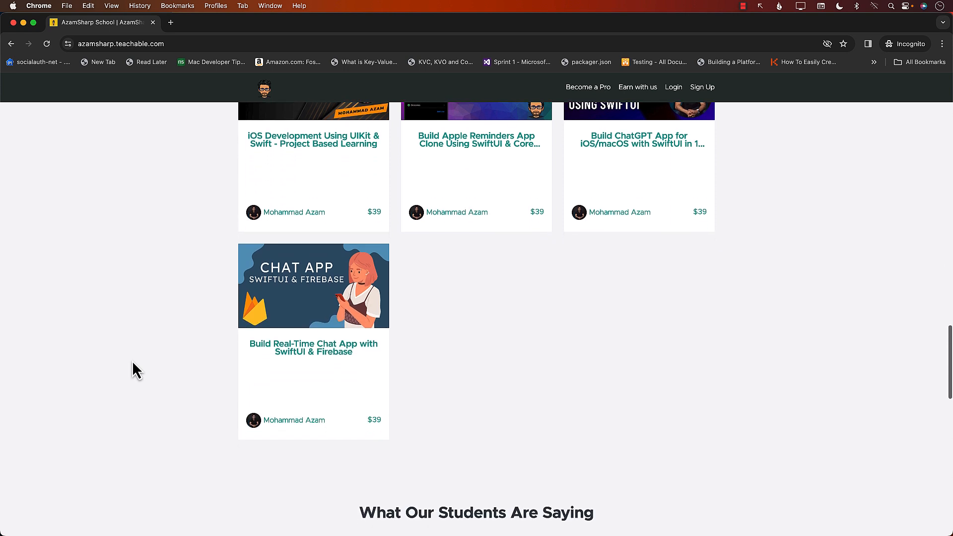
scroll(down, 3)
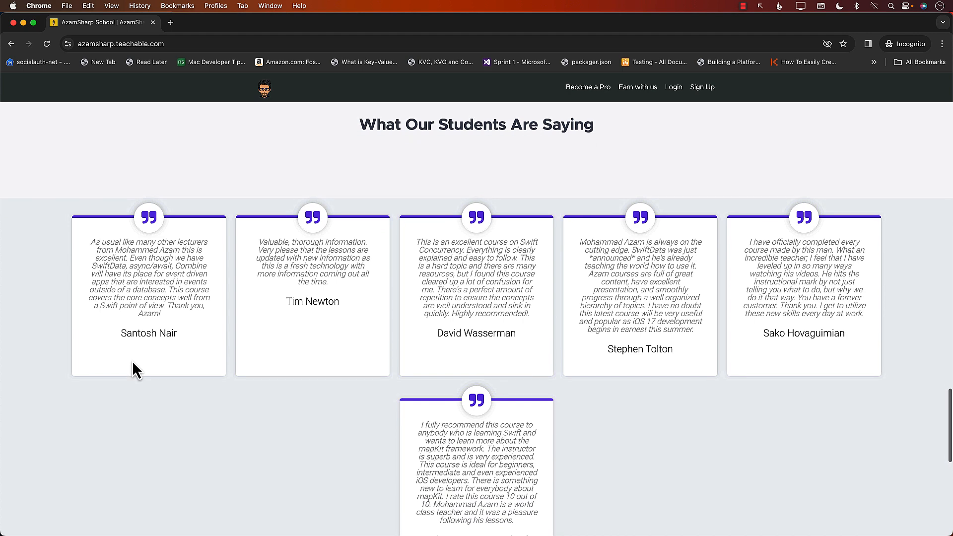
scroll(down, 3)
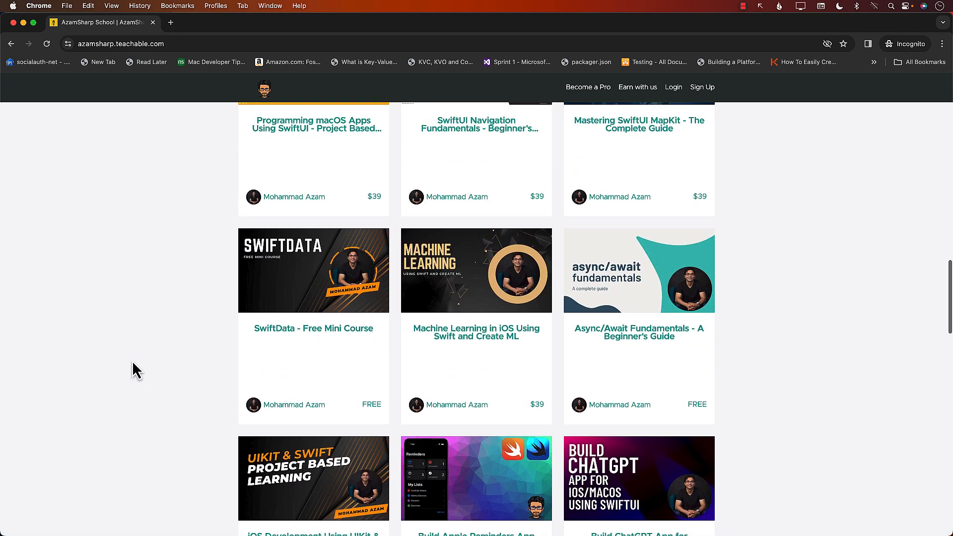
scroll(up, 3)
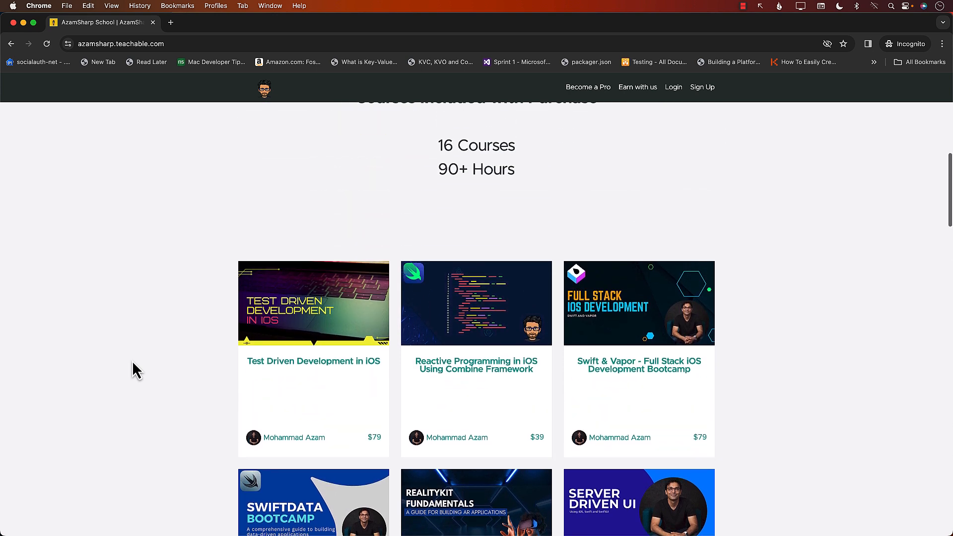
scroll(up, 3)
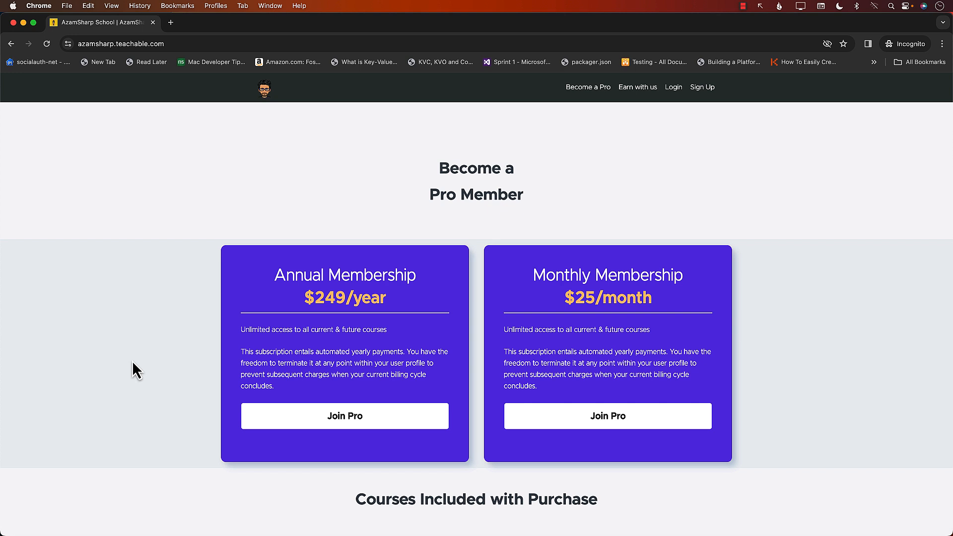
scroll(down, 3)
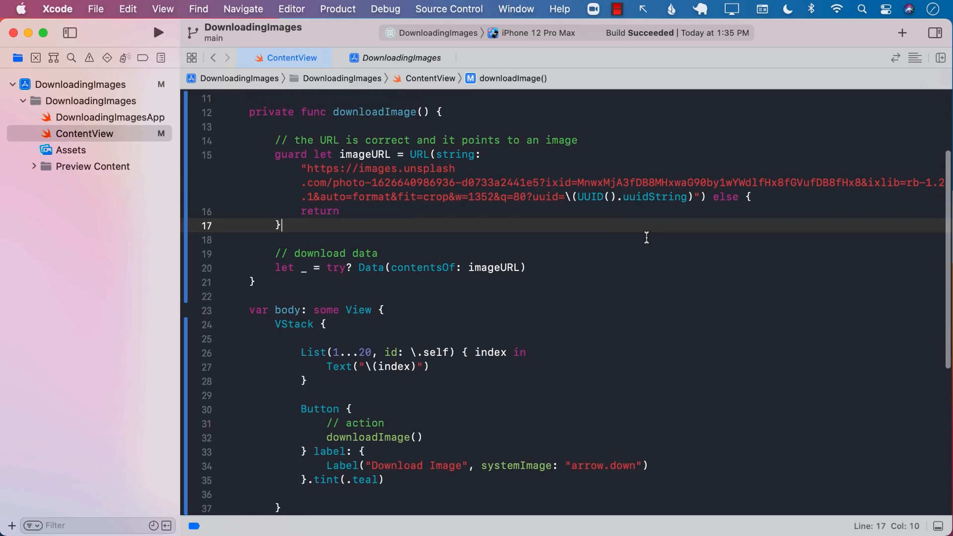
Check the imageURL and Data(contentsOf:) download lines, then start a build for iPhone 12 Pro Max.
scroll(down, 3)
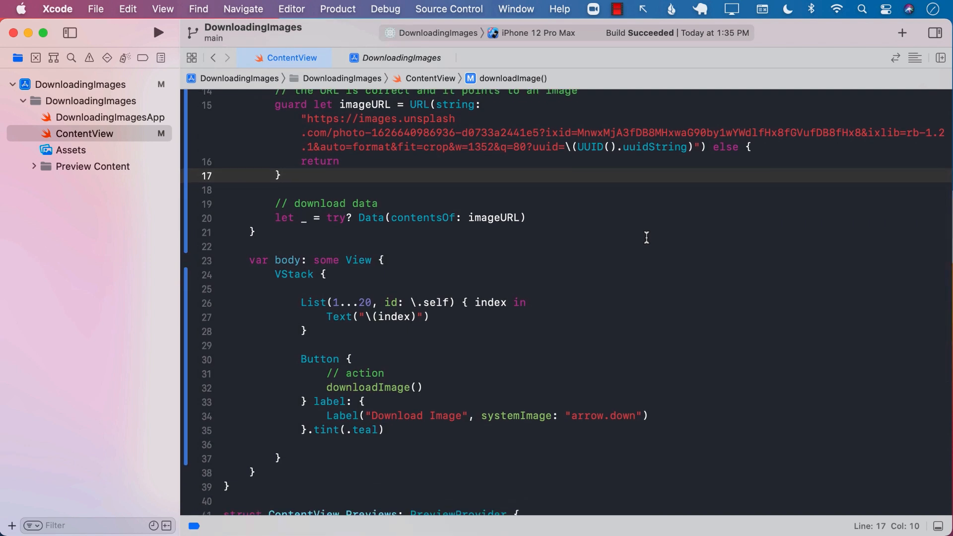
click(529, 303)
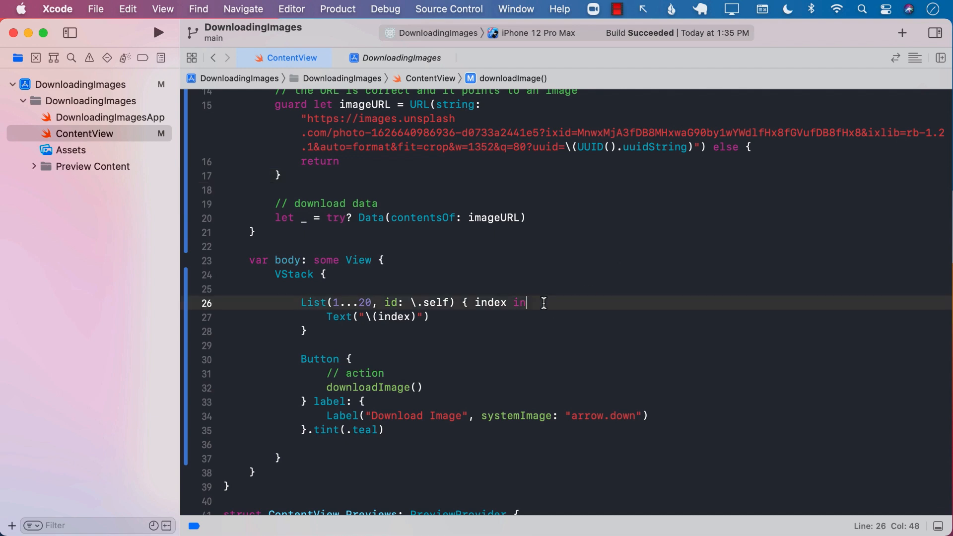
scroll(down, 3)
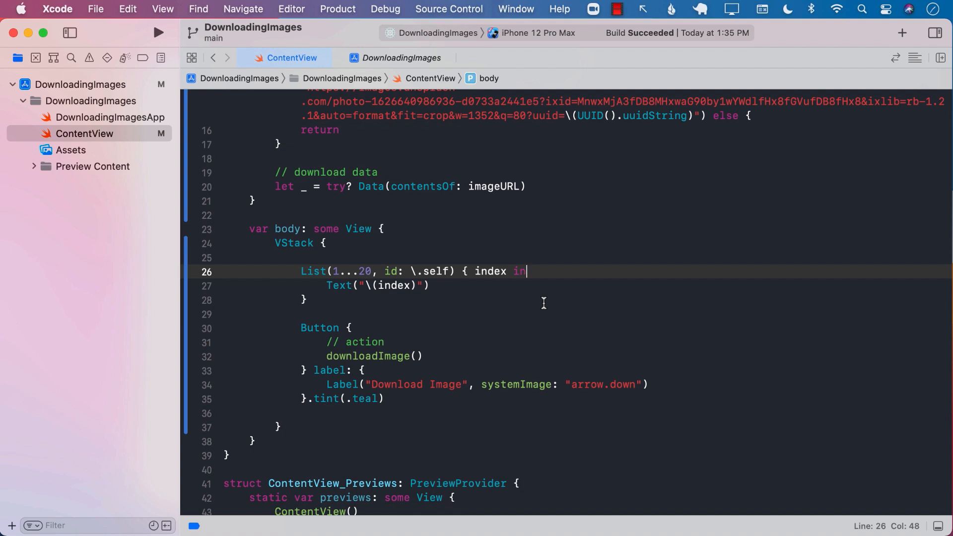
scroll(up, 3)
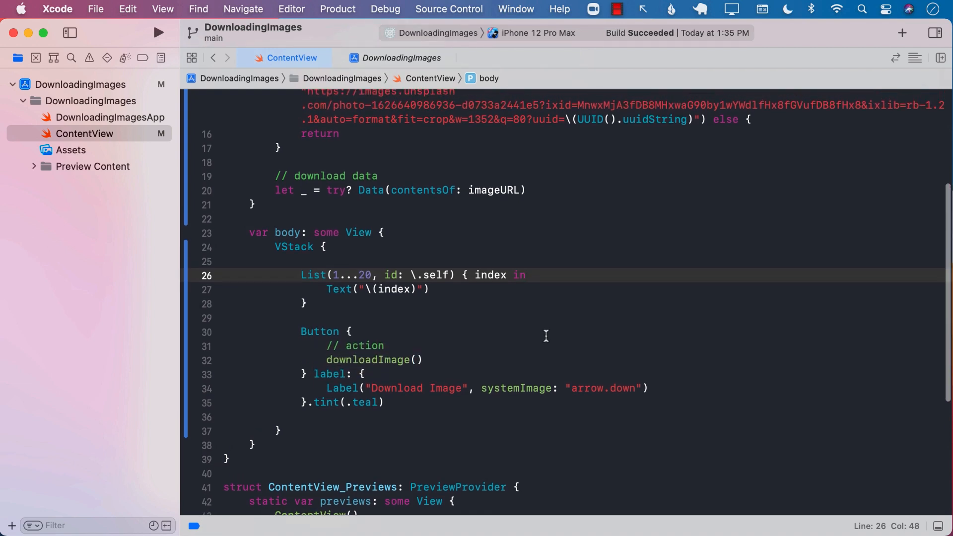
scroll(up, 3)
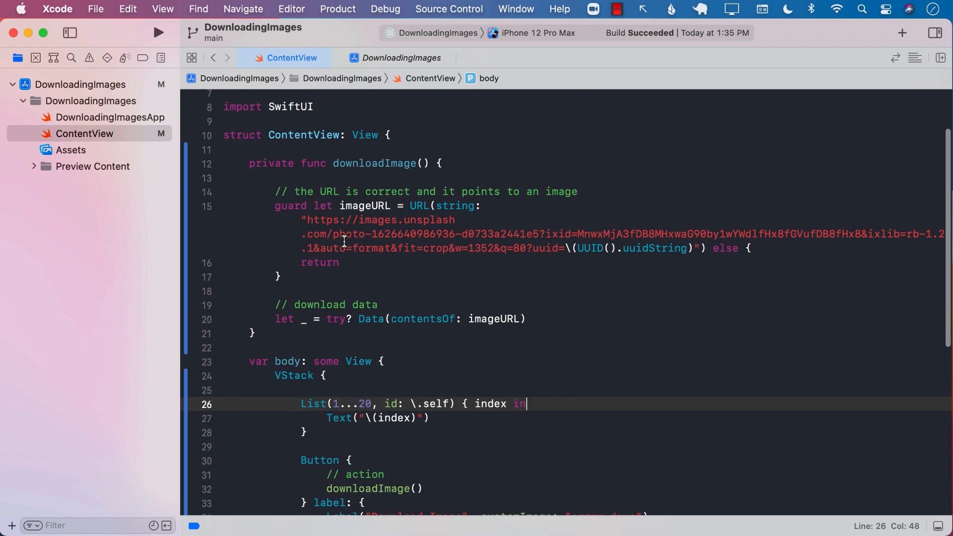
double_click(365, 205)
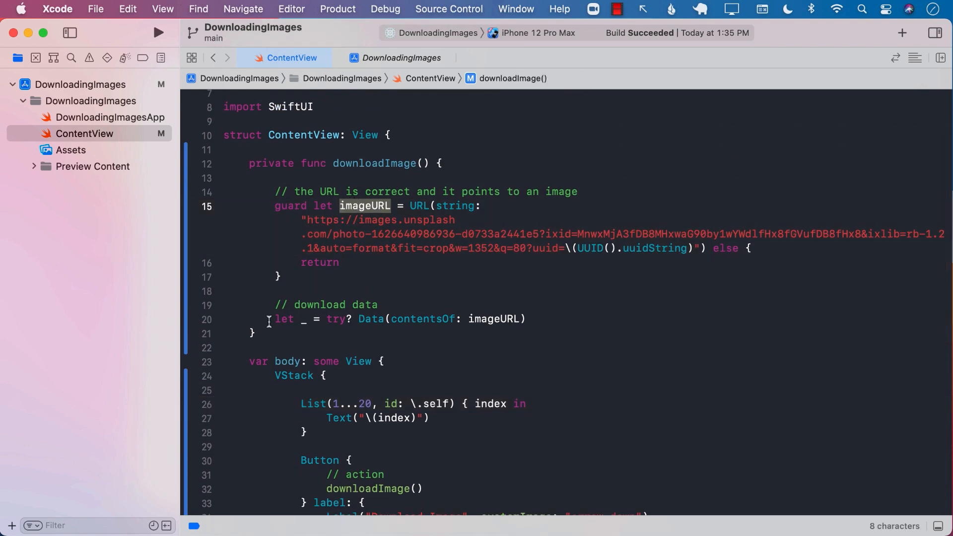
click(529, 319)
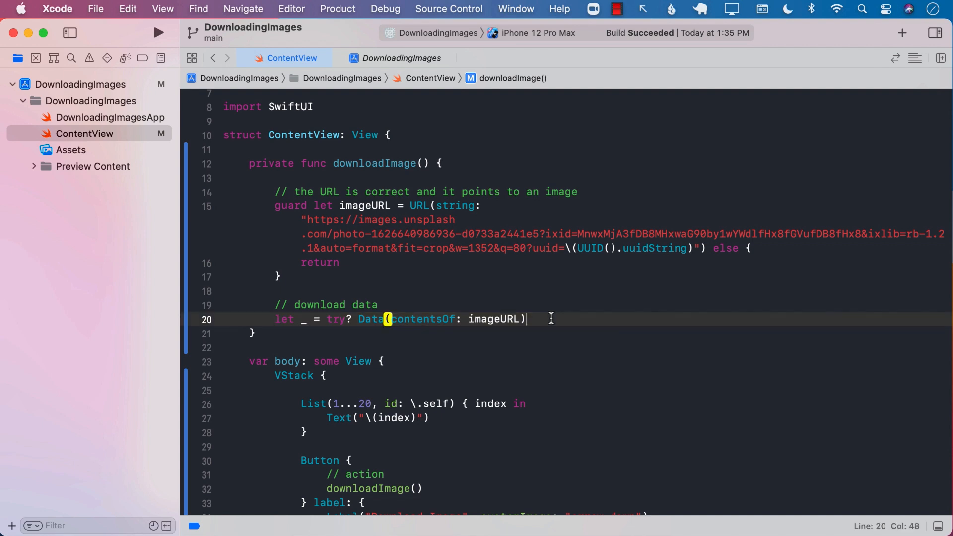
click(158, 32)
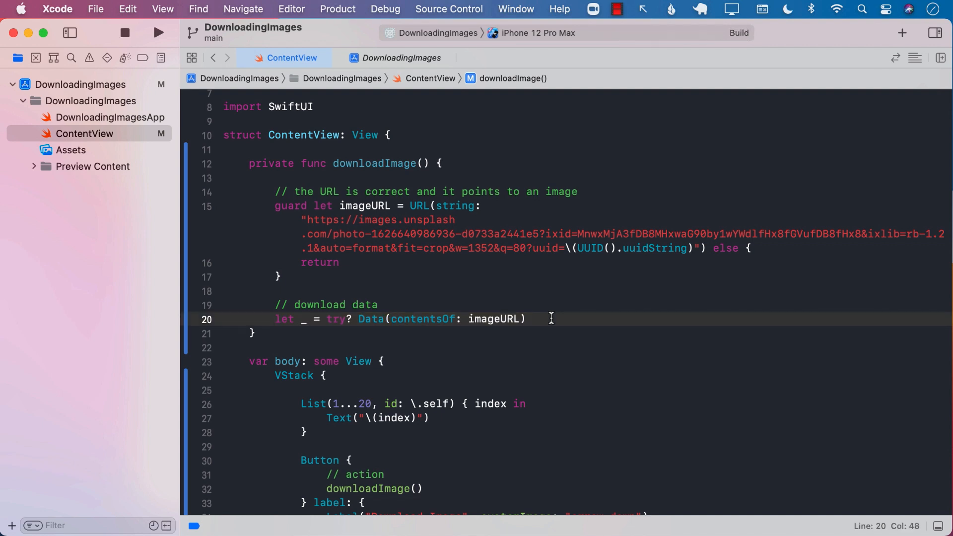
Scroll the numbered list in the Simulator and tap Download Image, watching the console output.
click(158, 32)
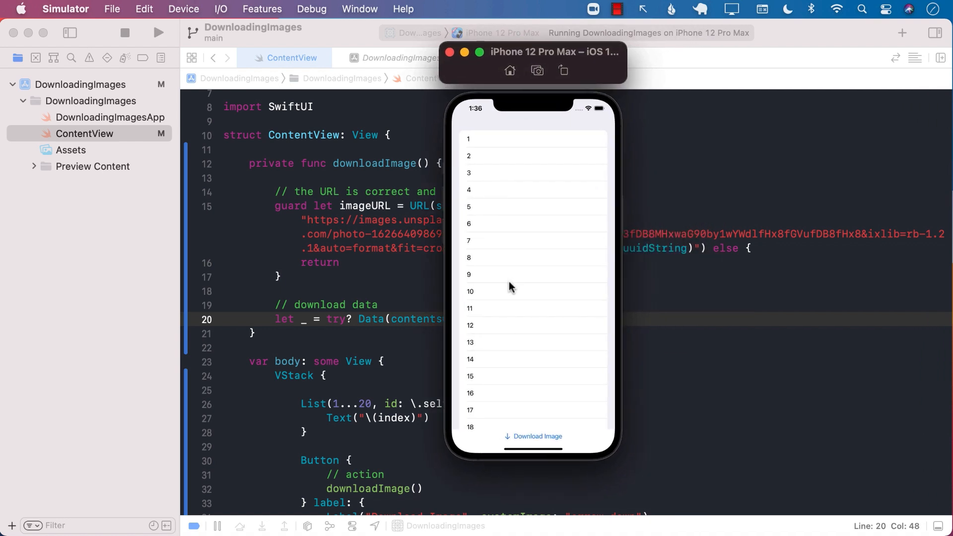
scroll(down, 3)
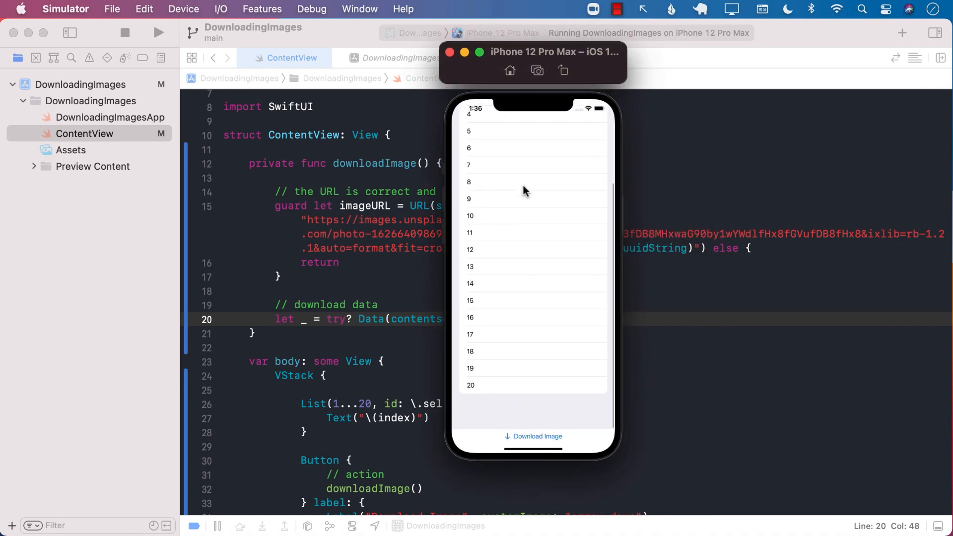
scroll(up, 3)
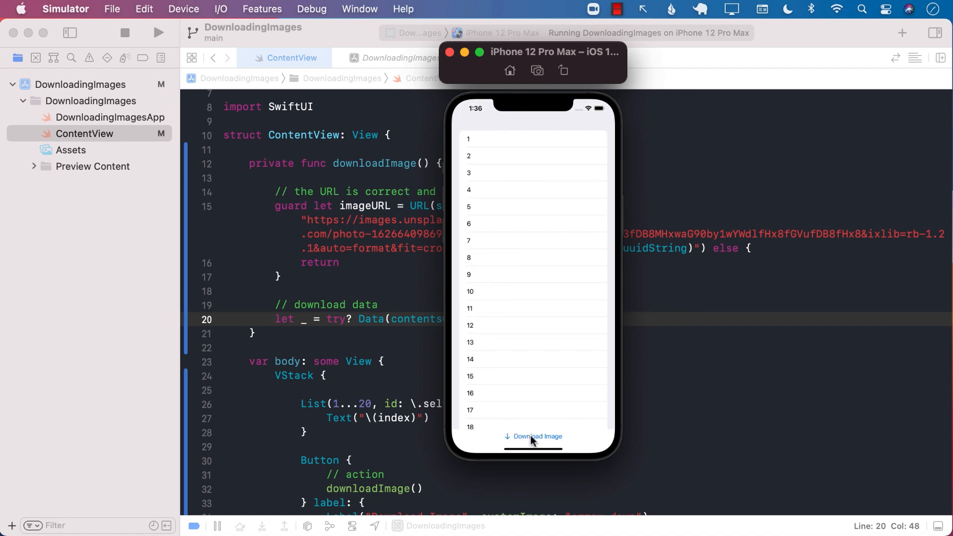
click(538, 436)
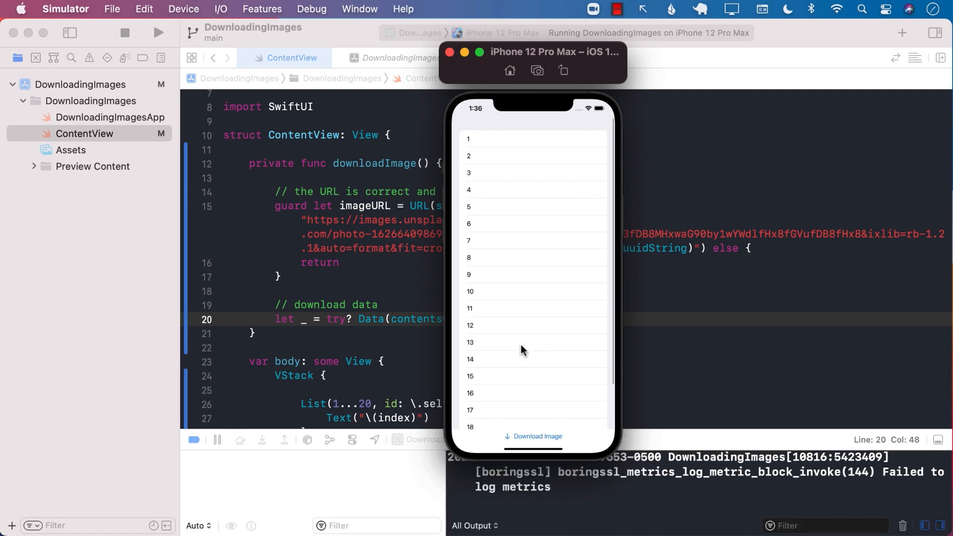
mouse_move(527, 439)
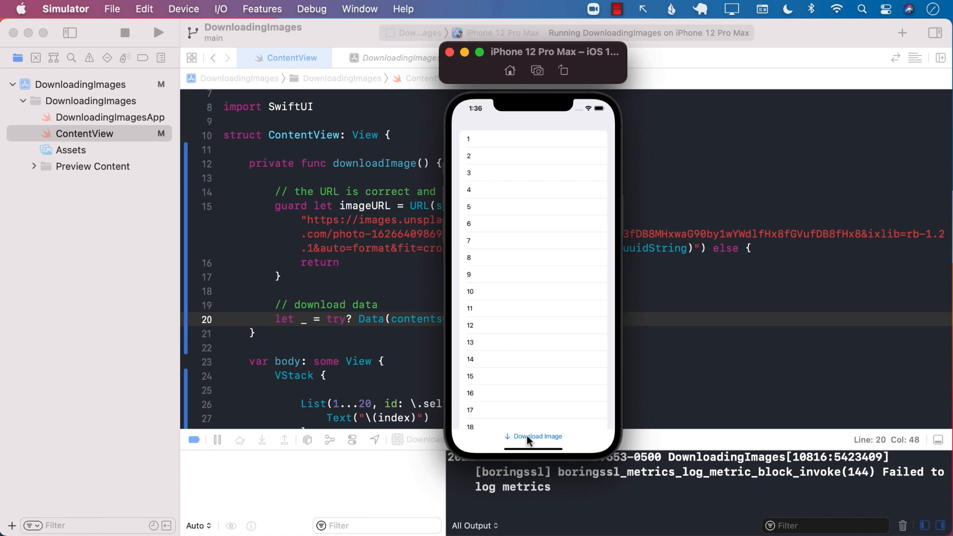
mouse_move(503, 300)
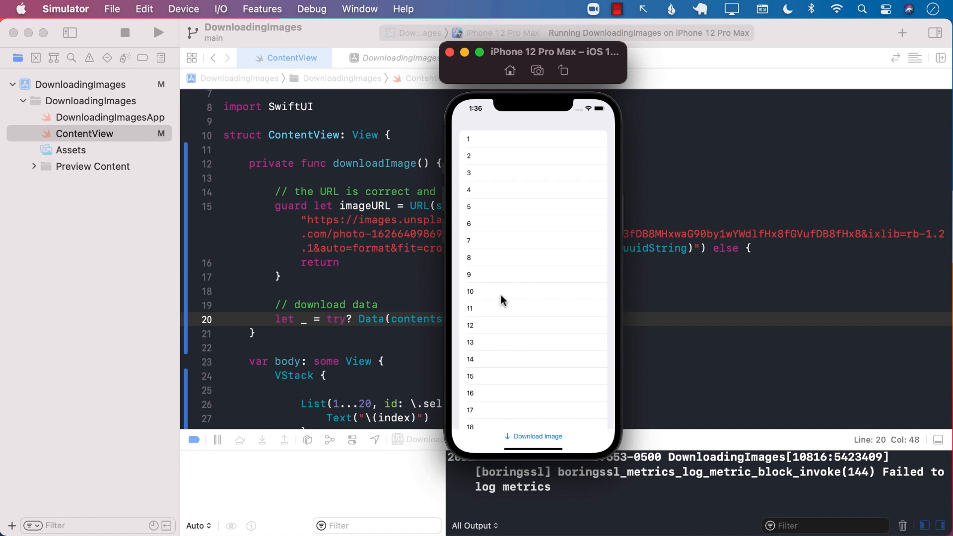
scroll(down, 3)
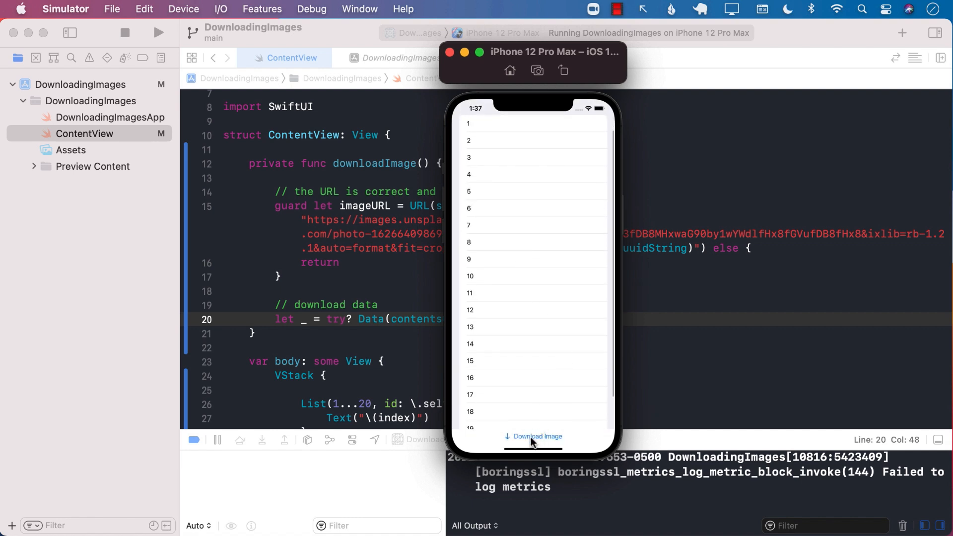
mouse_move(567, 400)
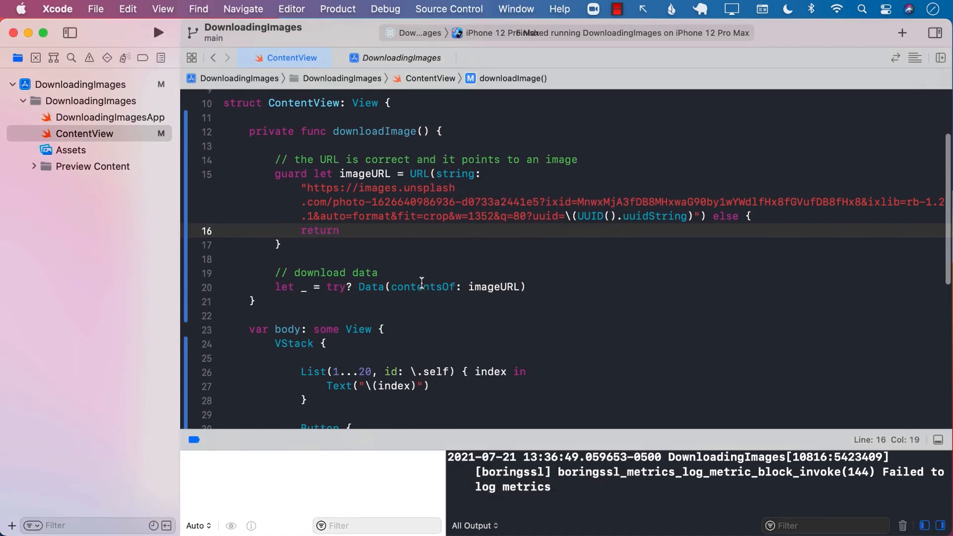
scroll(down, 3)
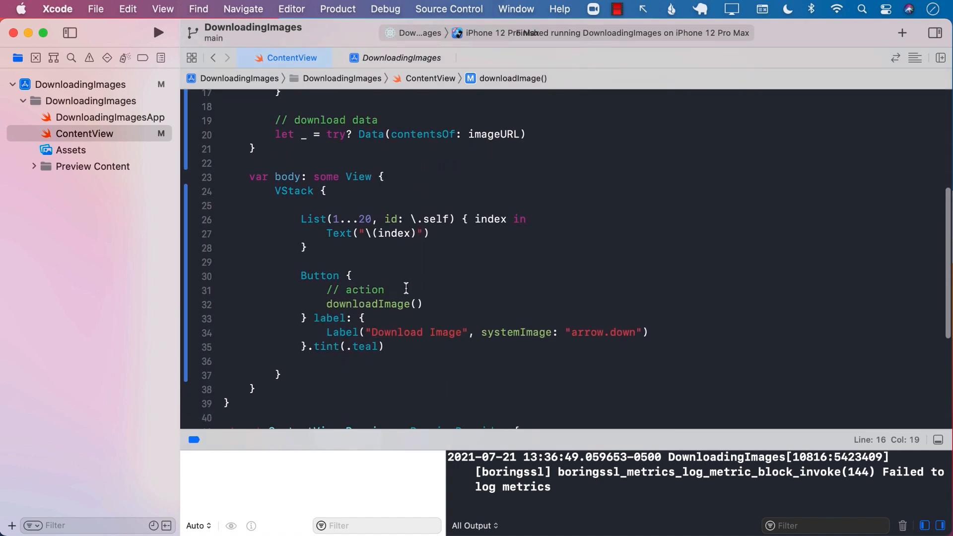
double_click(371, 304)
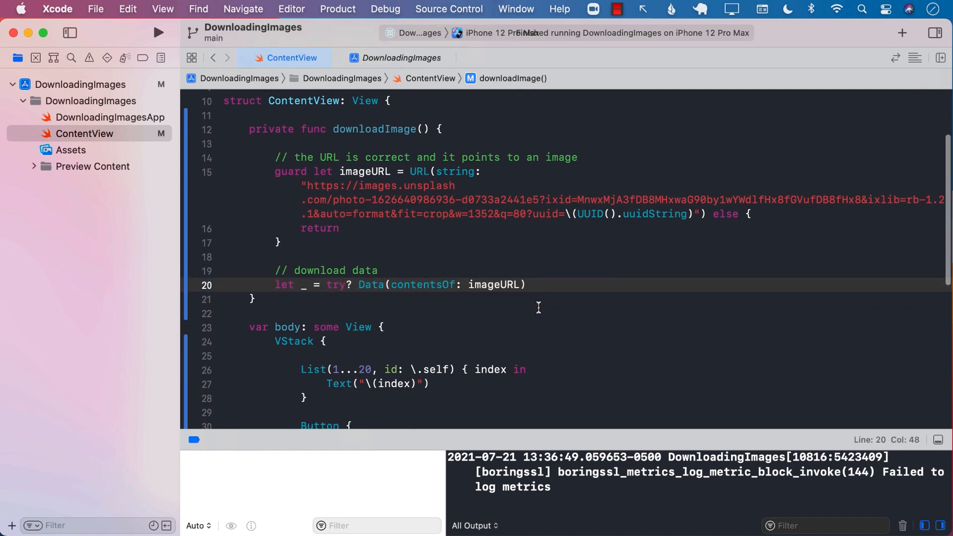
double_click(422, 282)
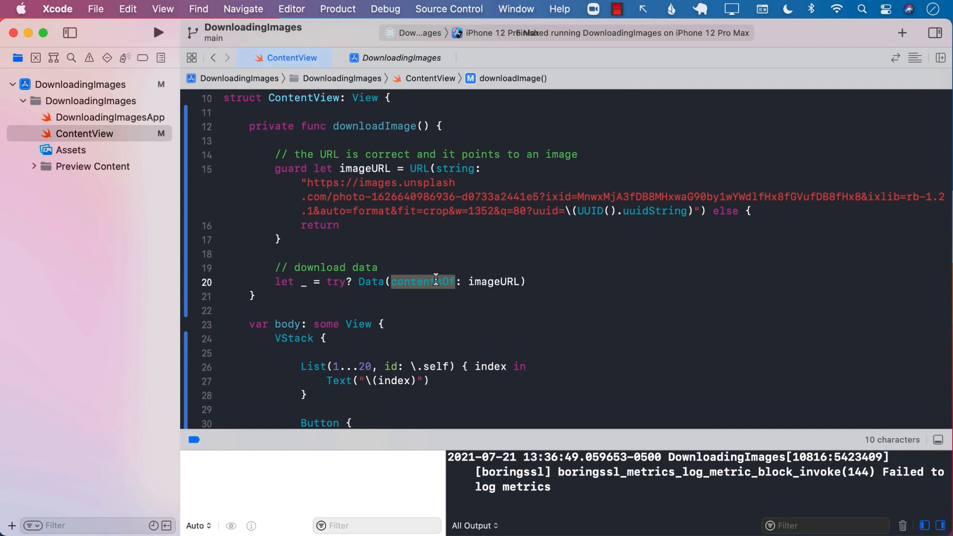
click(381, 267)
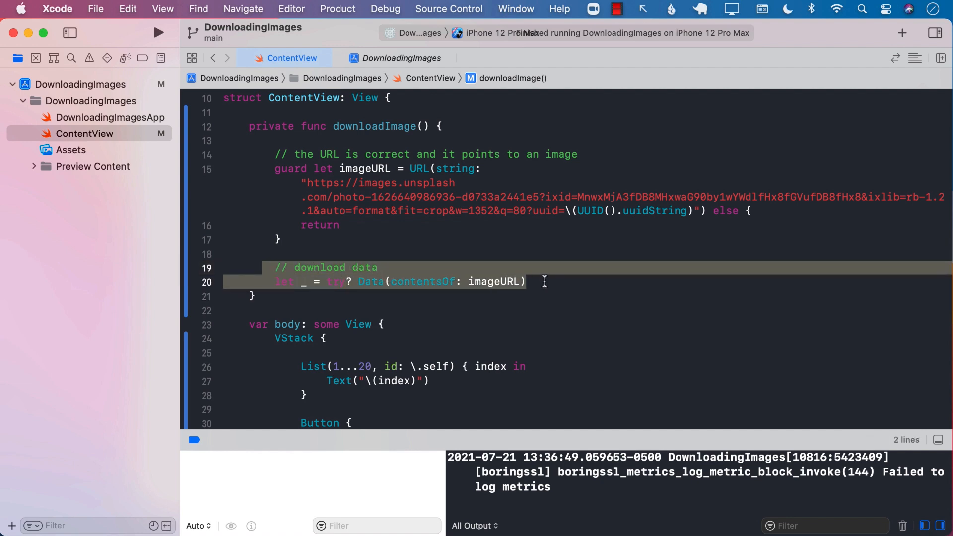
click(543, 281)
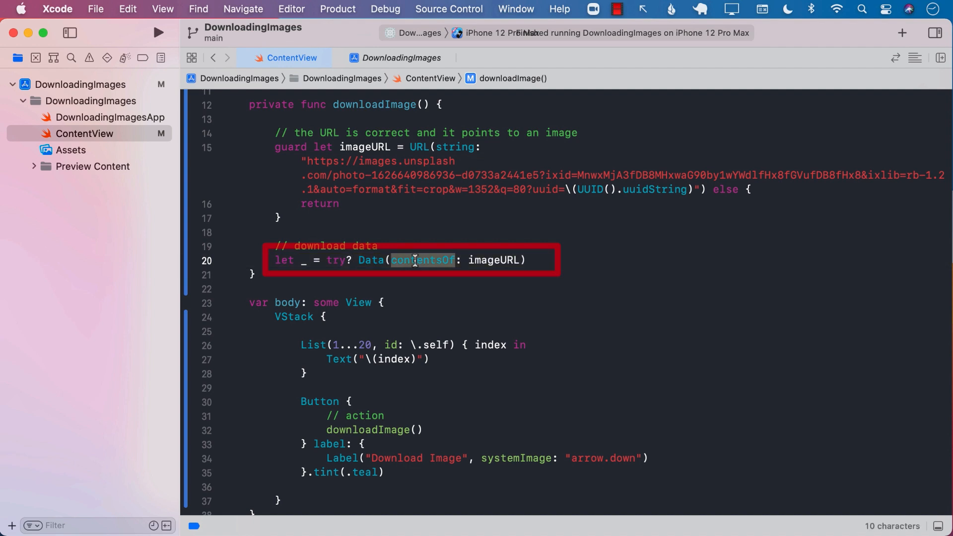
double_click(495, 260)
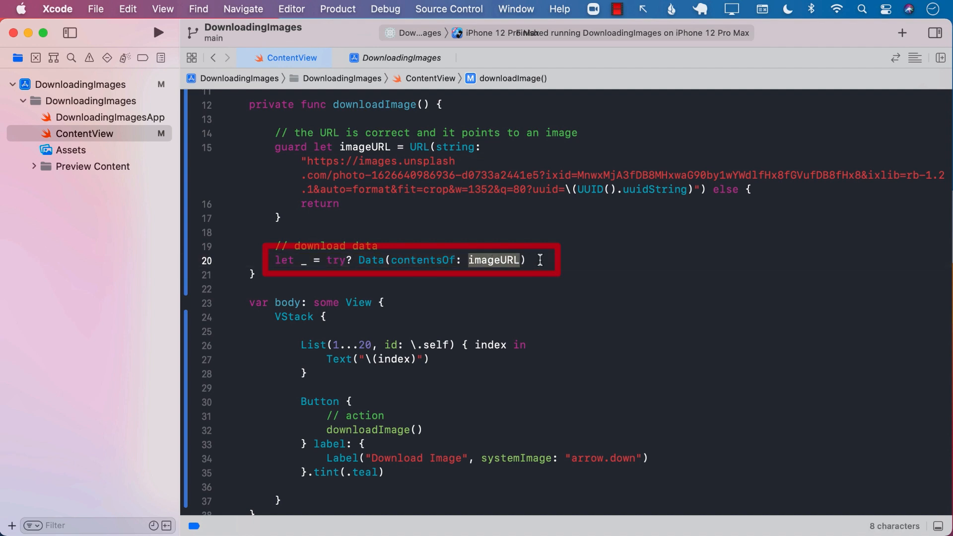
click(467, 246)
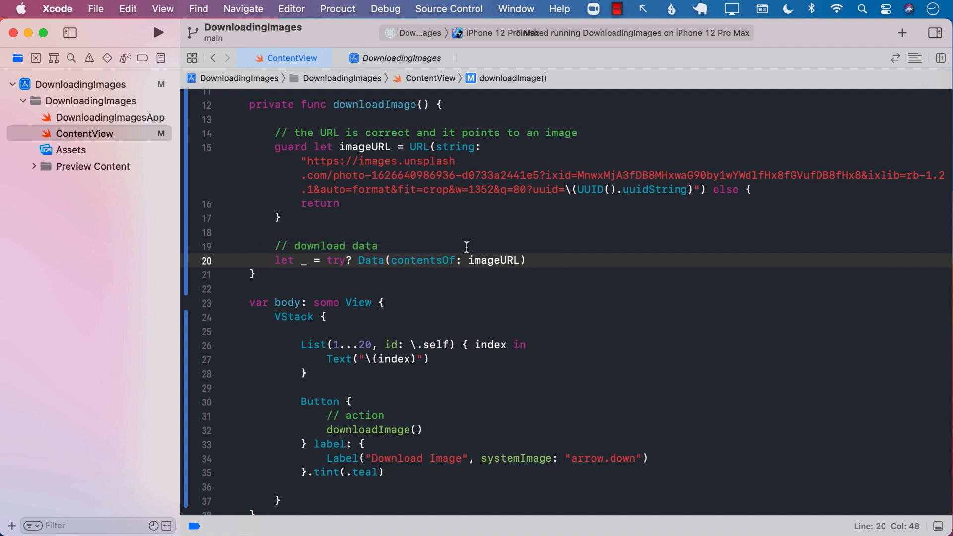
click(373, 246)
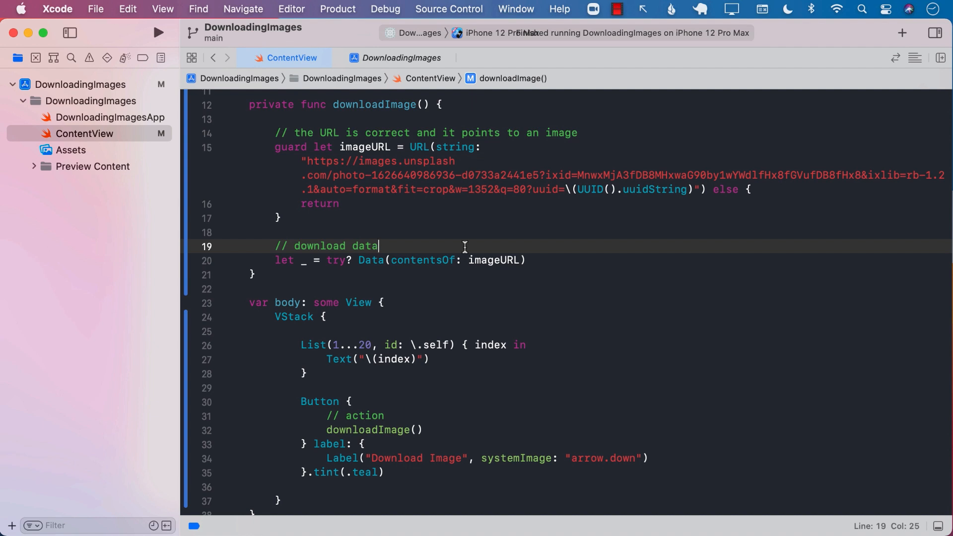
Wrap the Data(contentsOf:) line in DispatchQueue.global().async and begin a comment below it.
text(DispatchQueue.global().async {)
text(})
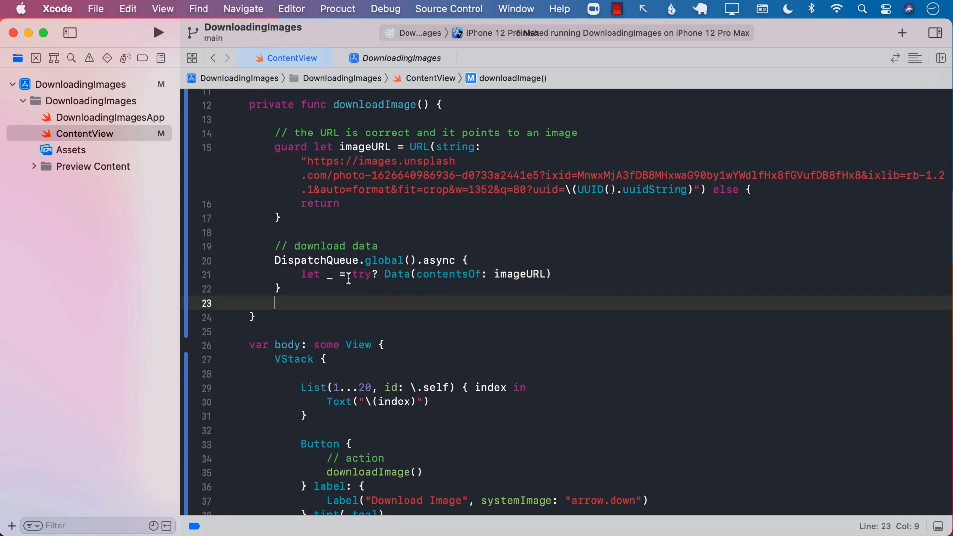
click(554, 274)
text(//)
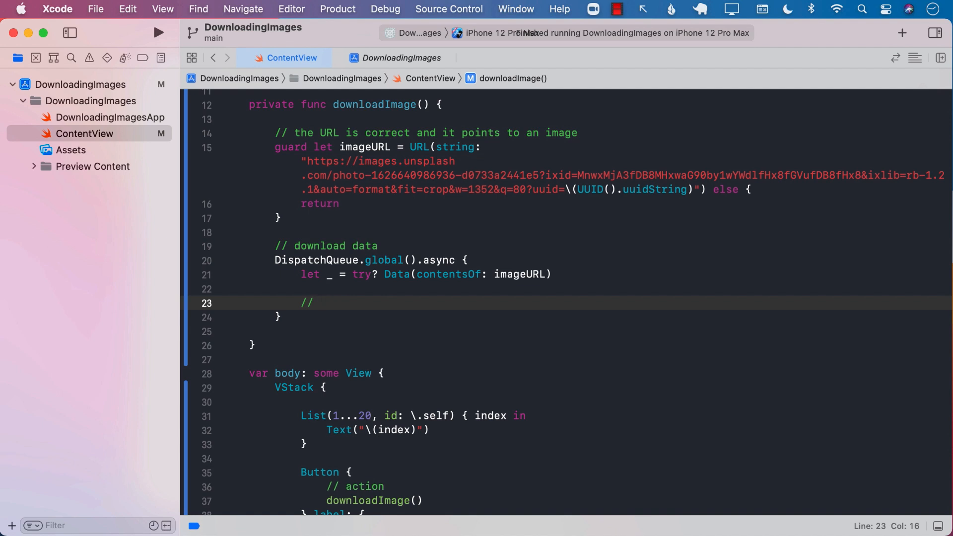
click(332, 274)
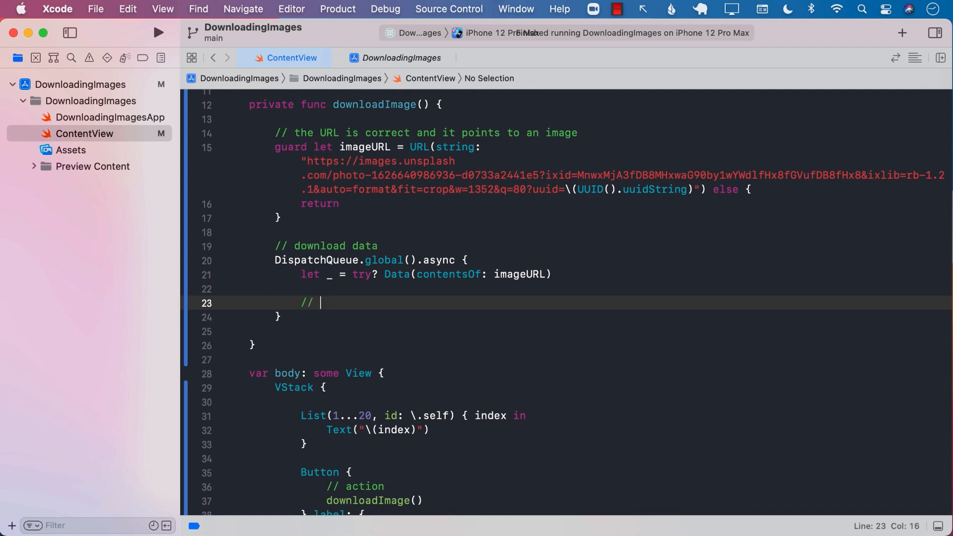
Nest DispatchQueue.main.async { // update the UI } inside the background block via autocomplete.
text(DispatchQueue.global()
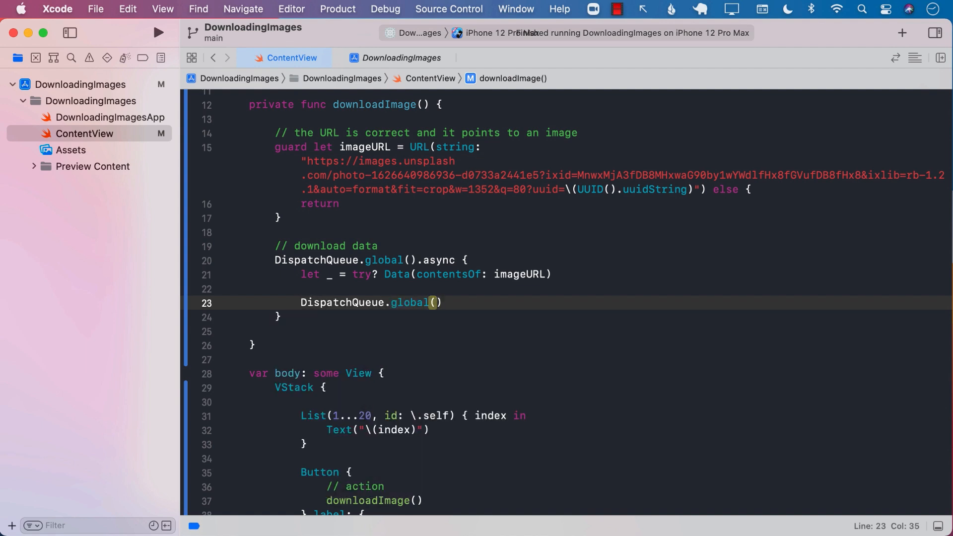
text(.main.async {)
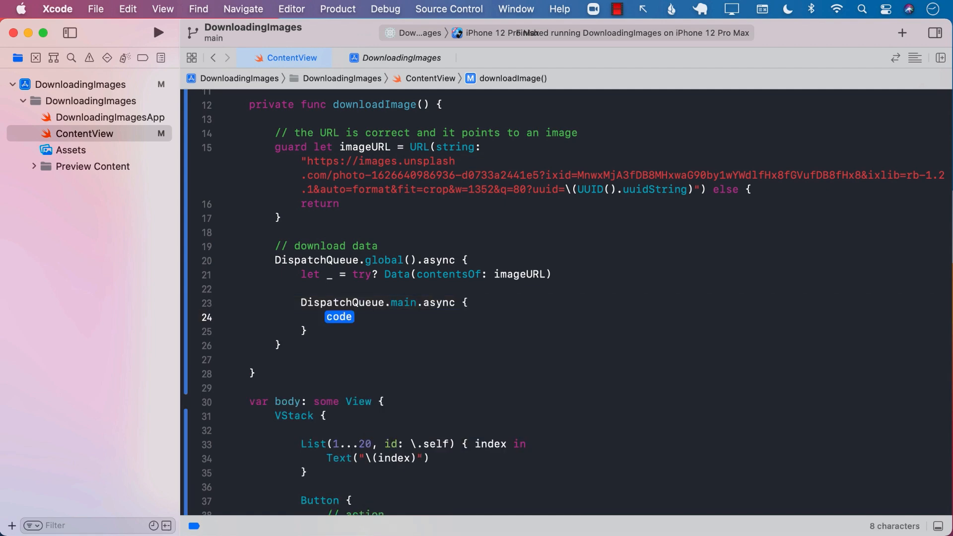
text(// update the)
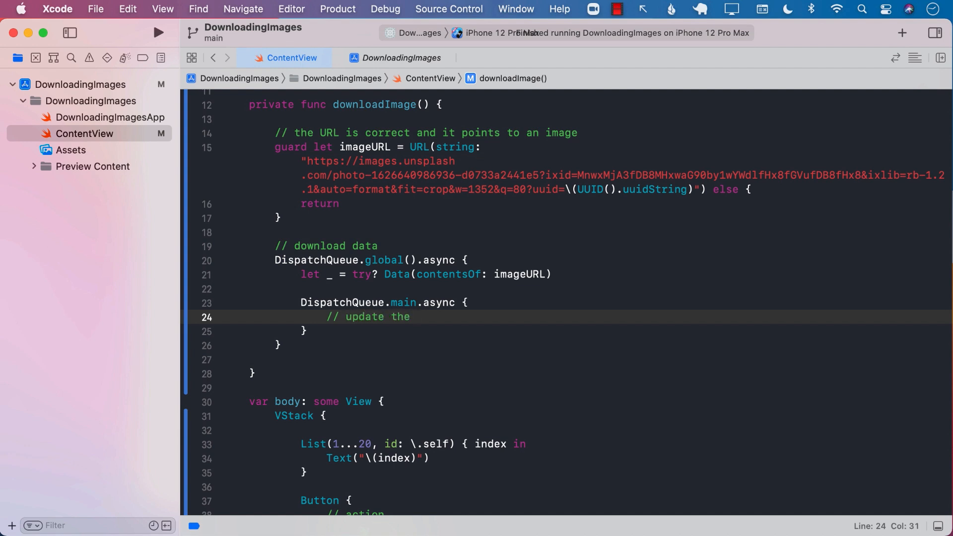
text(UI)
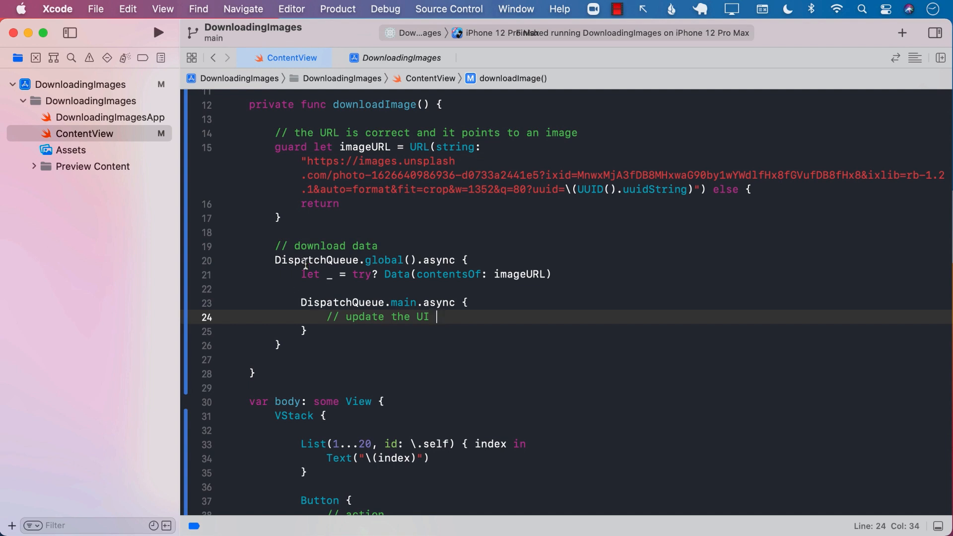
double_click(361, 260)
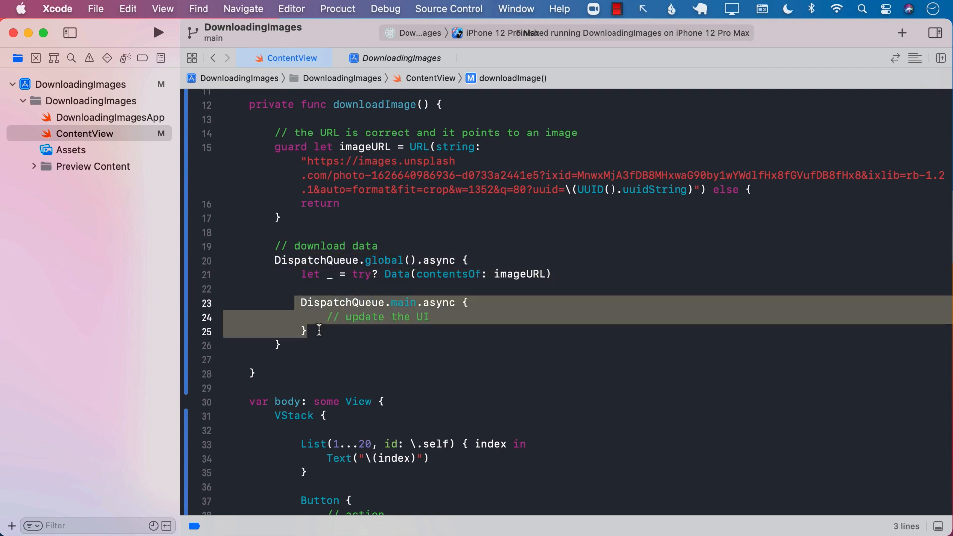
click(430, 317)
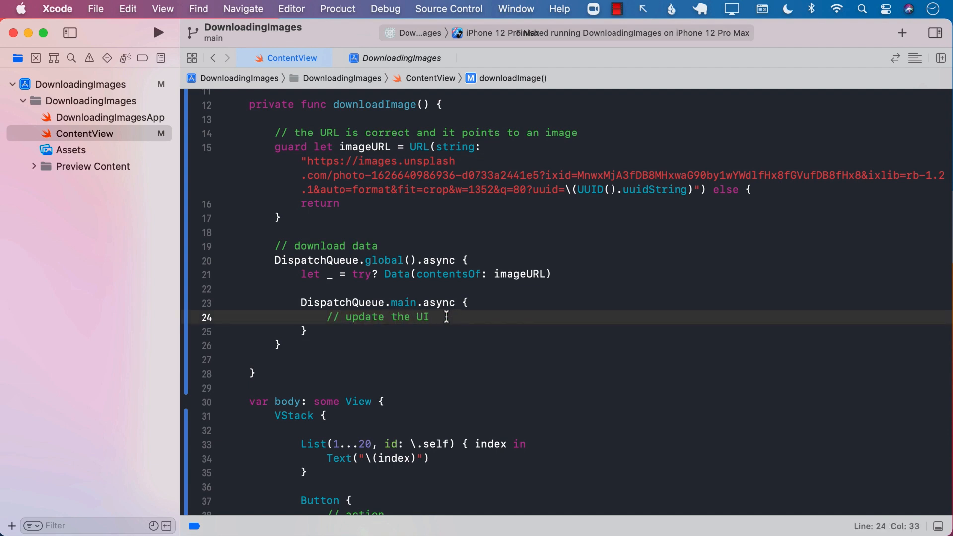
Rebuild and run the app, then scroll its numbered list freely in the Simulator.
click(158, 31)
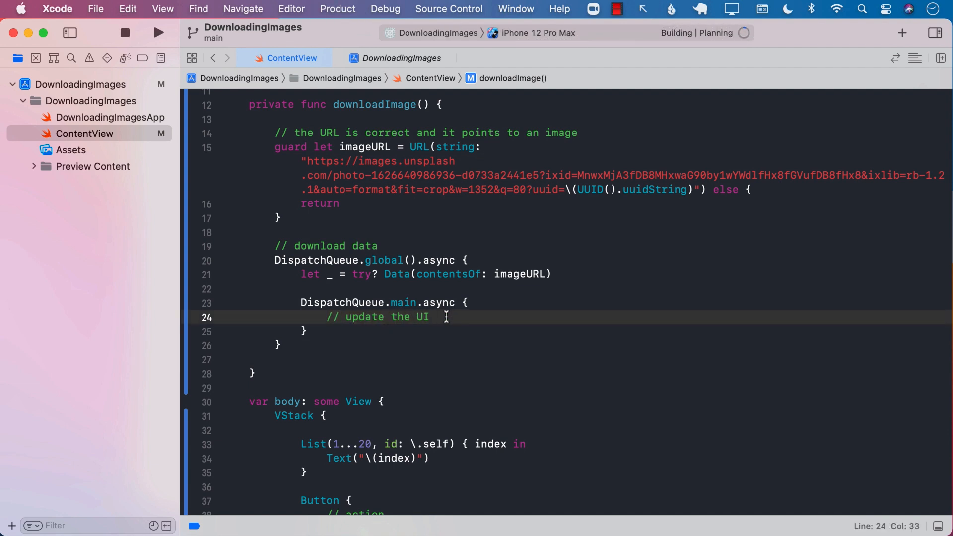
click(158, 32)
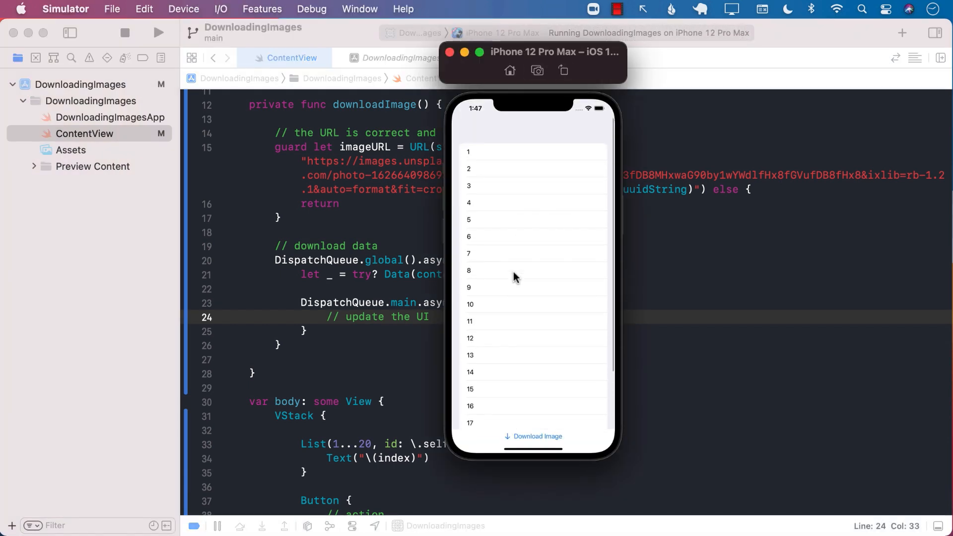
scroll(down, 3)
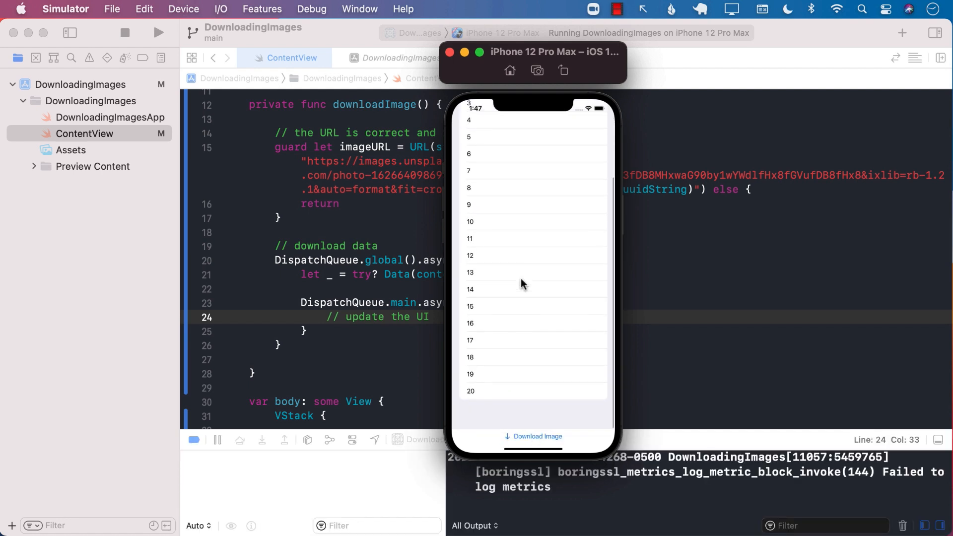
scroll(up, 3)
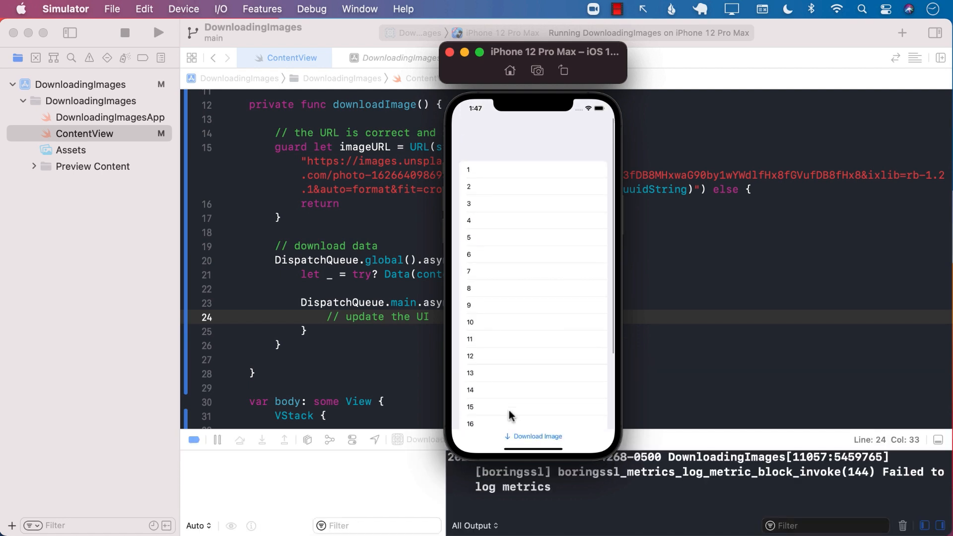
scroll(down, 3)
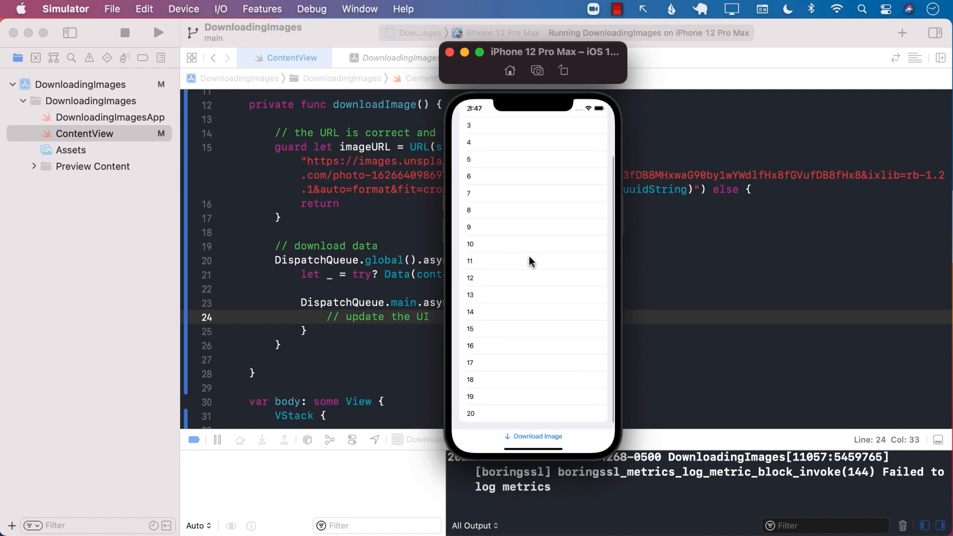
scroll(up, 3)
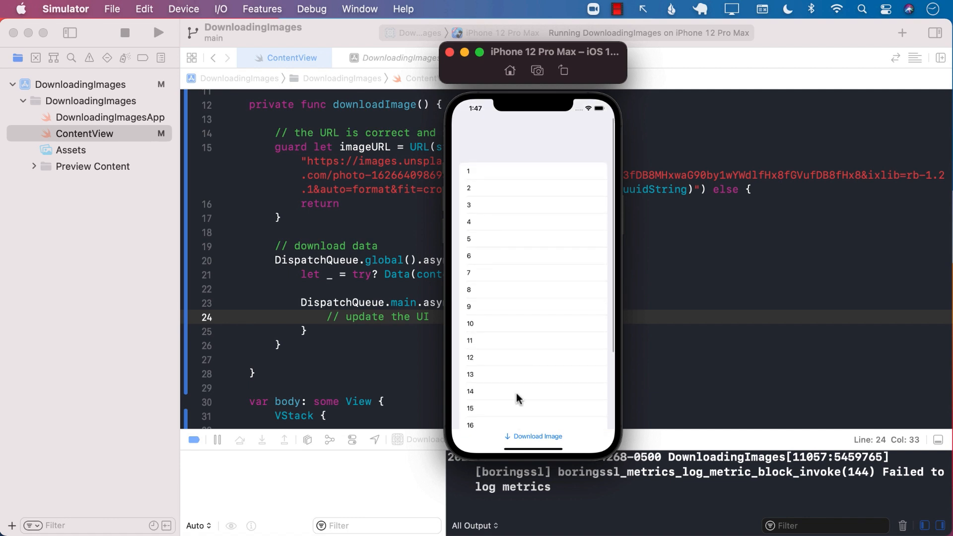
scroll(up, 3)
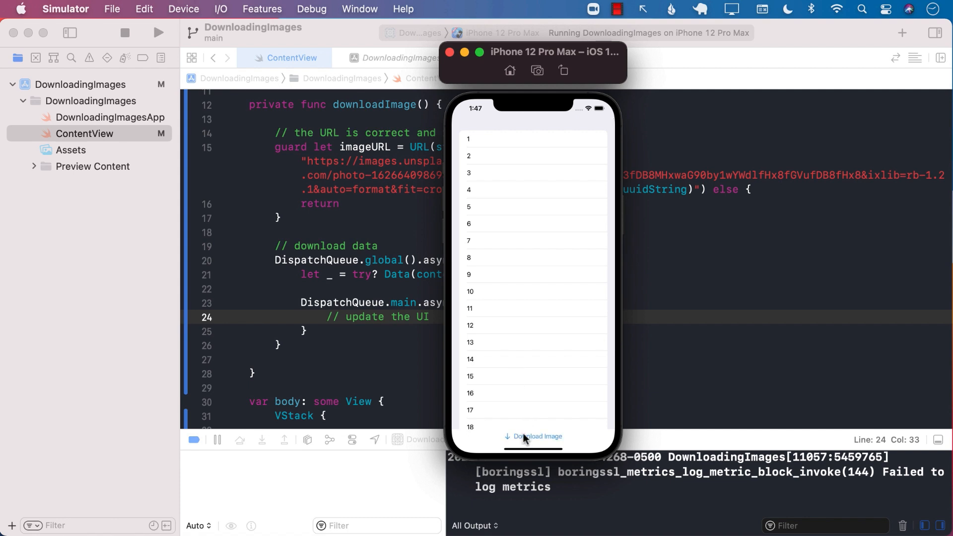
scroll(down, 3)
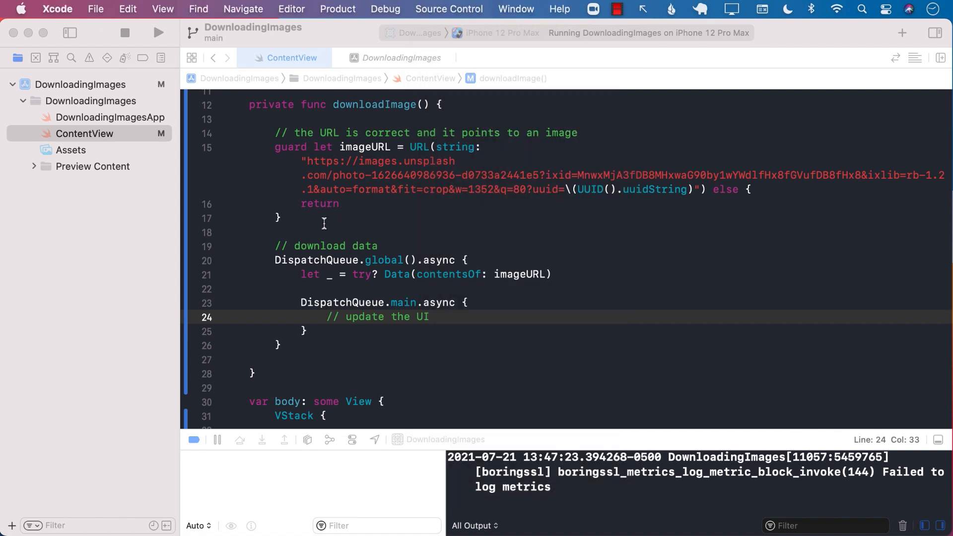
Stop the running DownloadingImages app from the toolbar.
click(307, 218)
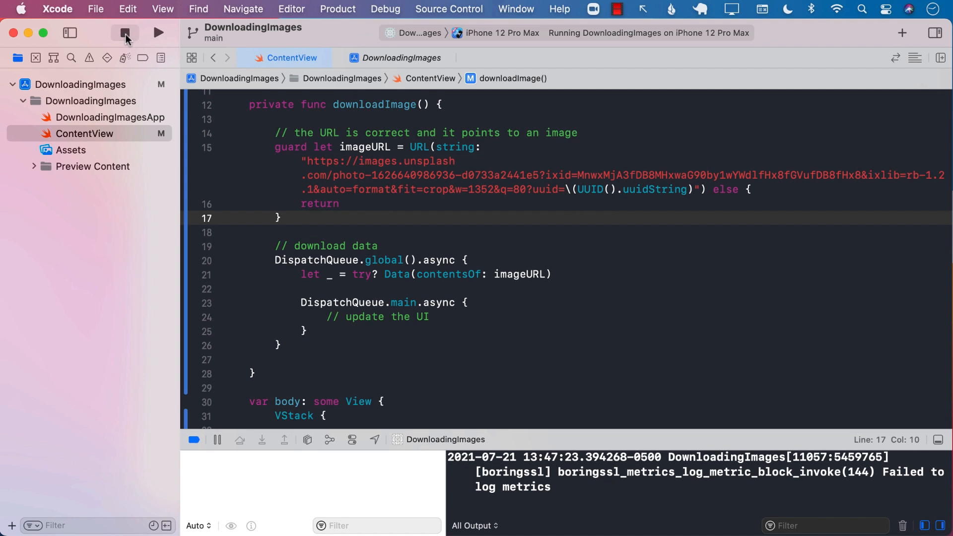
click(125, 33)
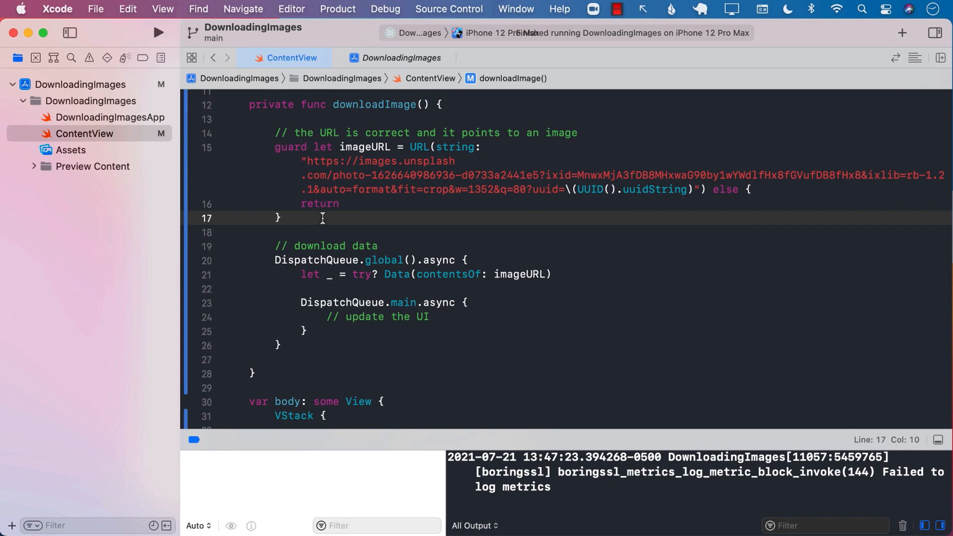